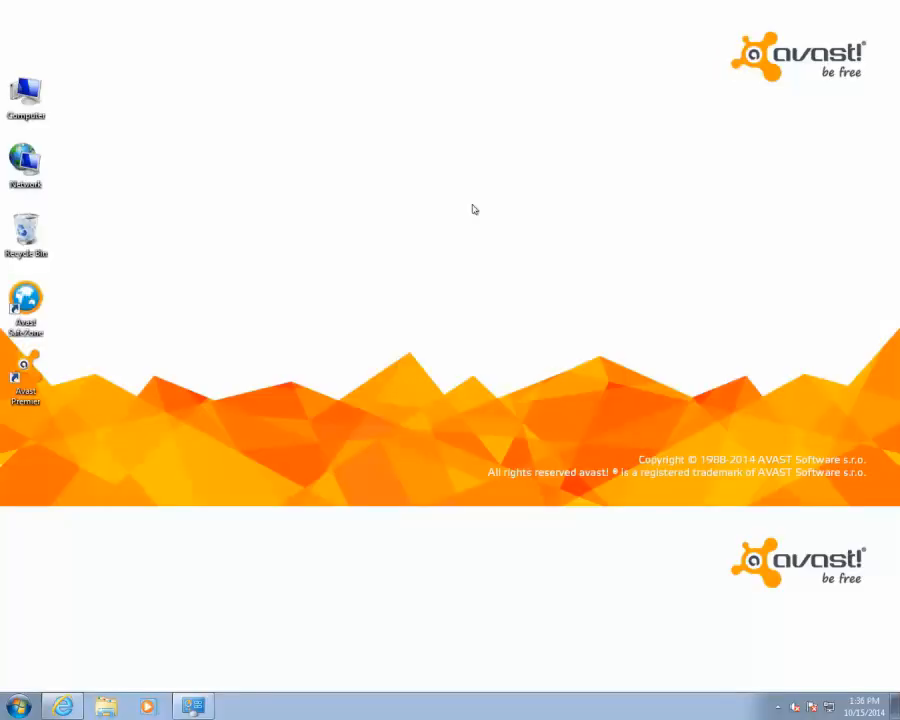
mouse_move(412, 254)
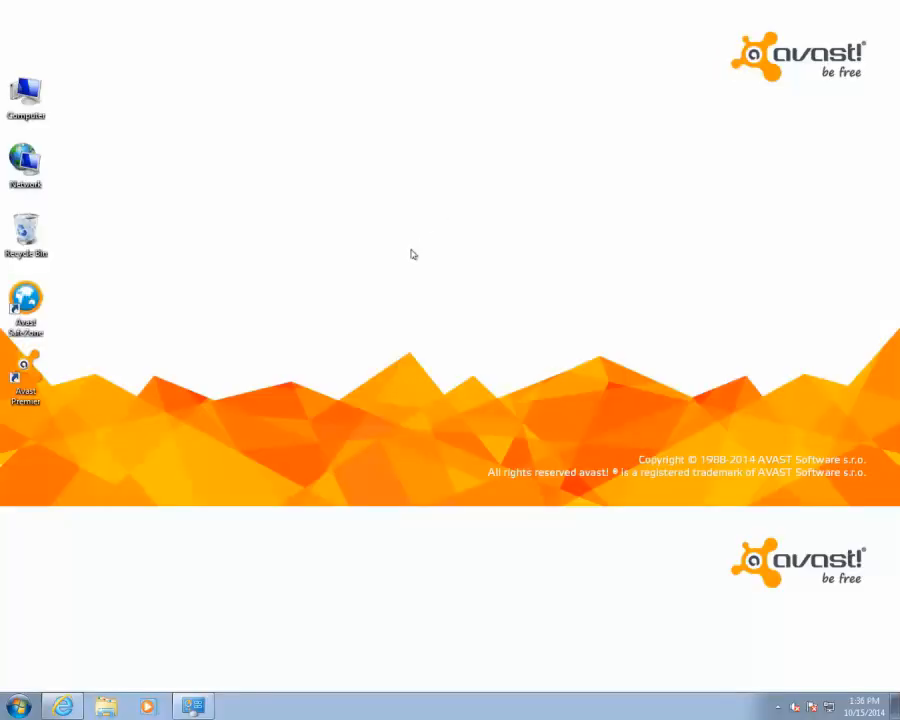
Launch Avast Premier from its desktop icon to show the protection overview.
click(28, 376)
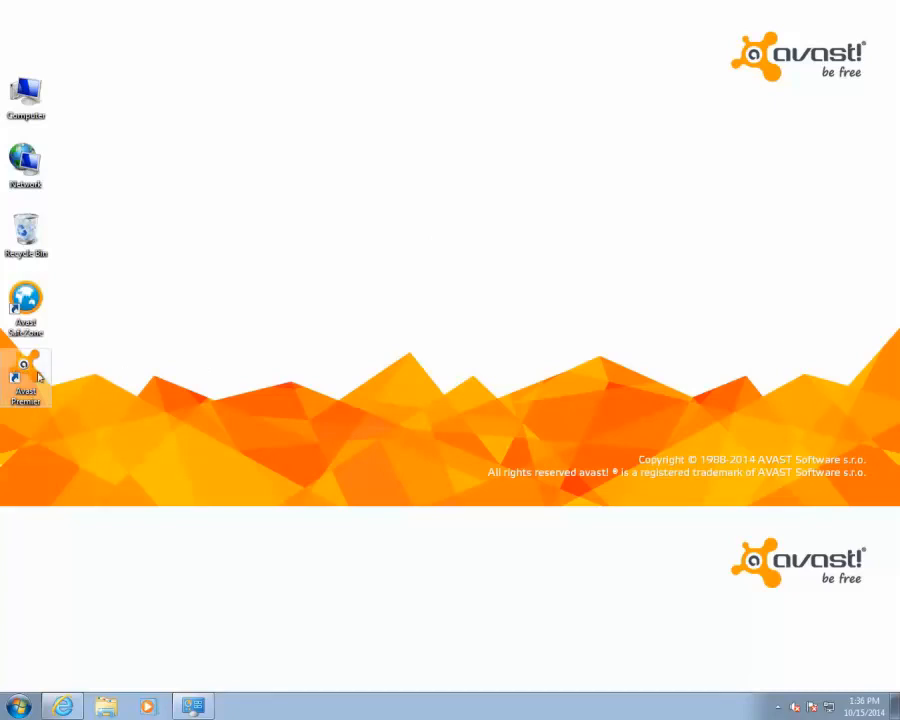
double_click(28, 380)
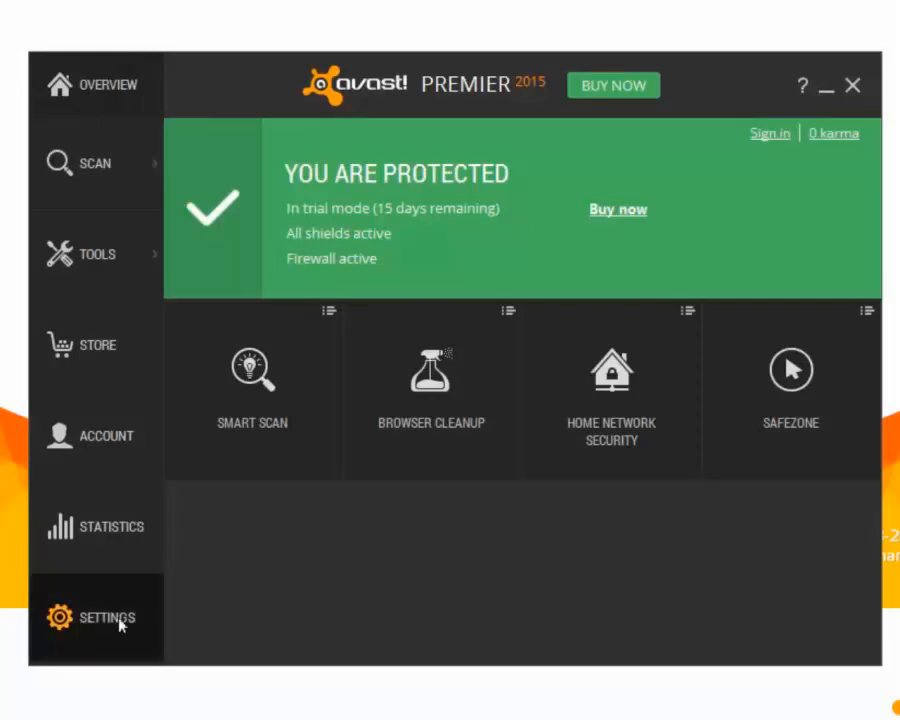
Show the Subscription settings page reporting trial mode with 15 days remaining.
click(106, 616)
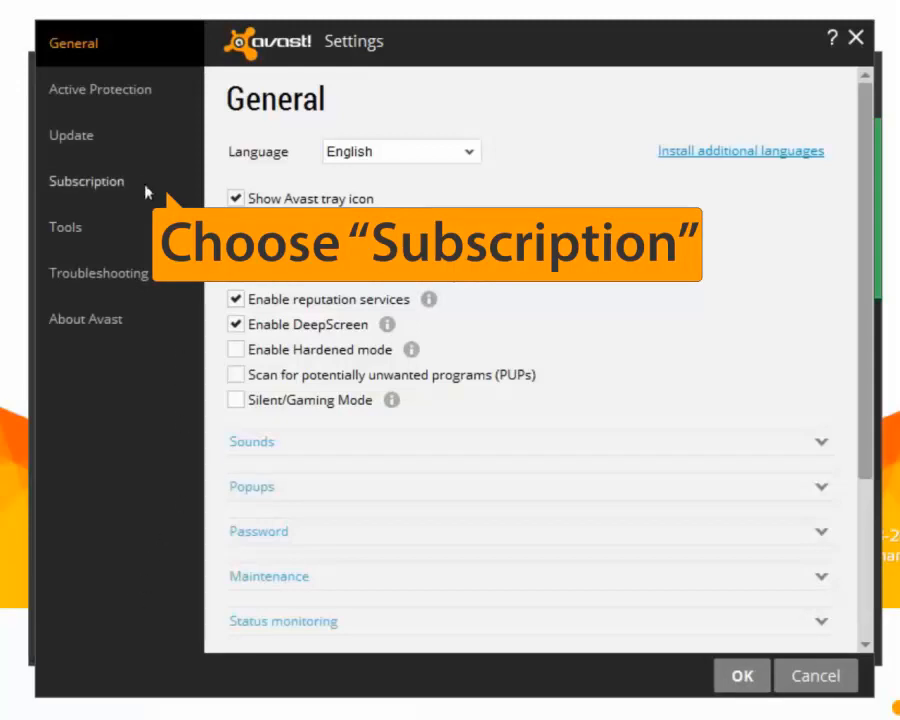
click(86, 180)
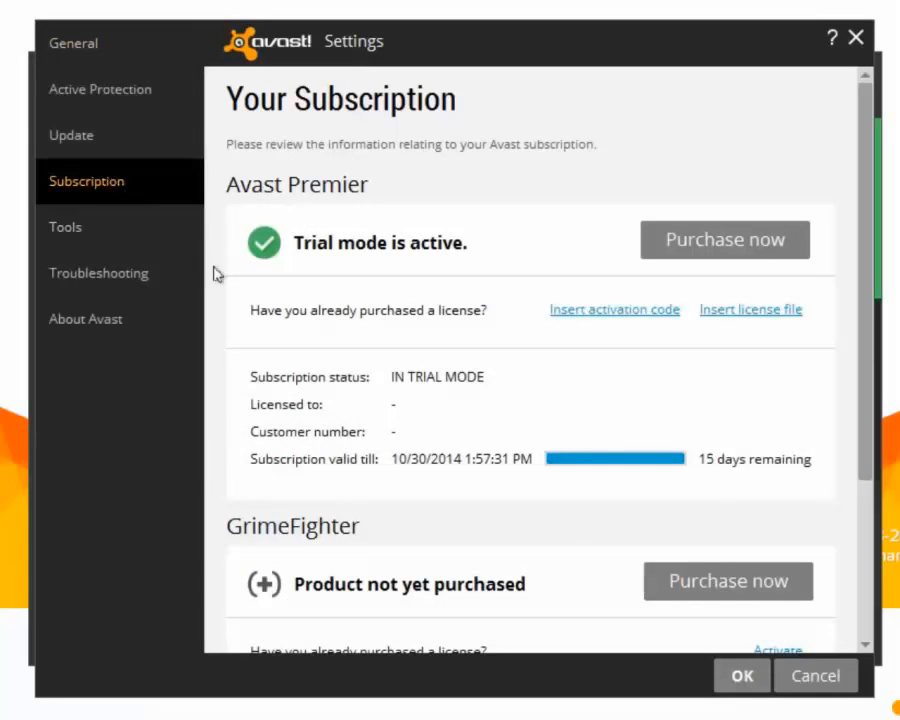
mouse_move(624, 320)
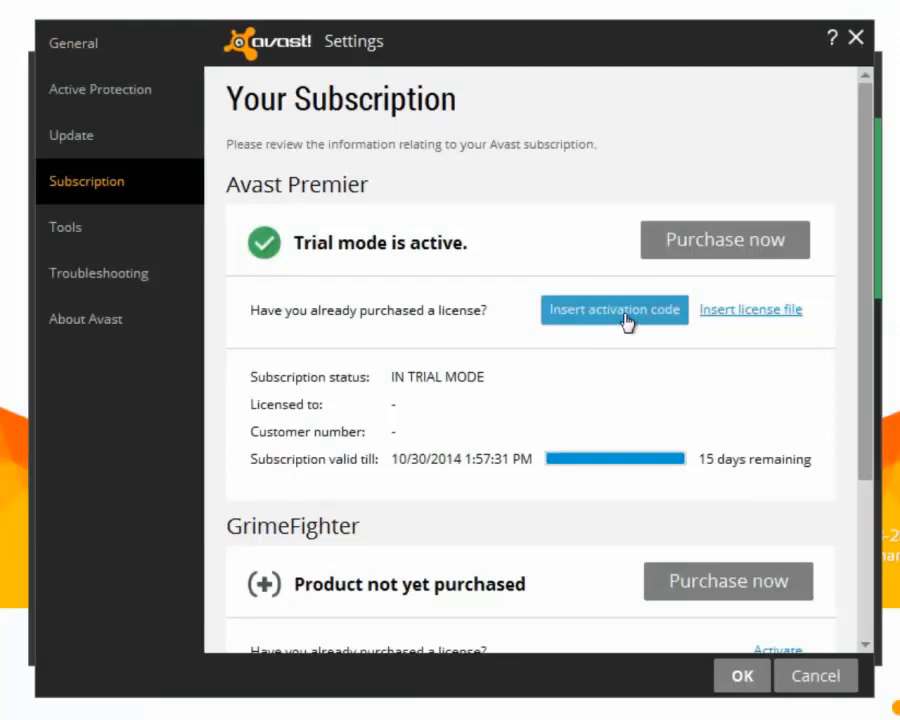
click(612, 308)
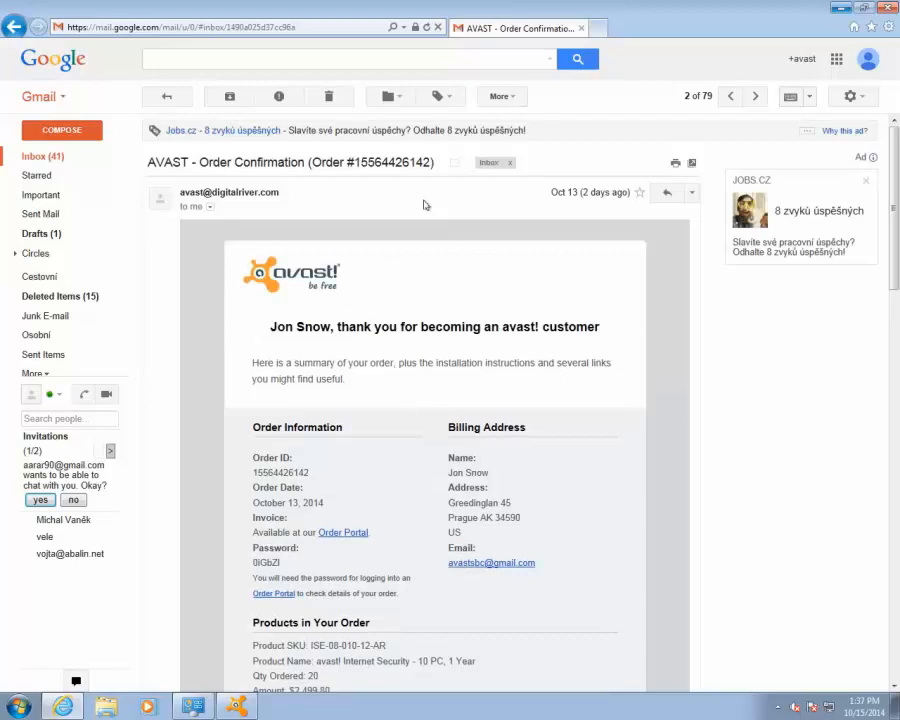
Copy the activation code from the Avast order confirmation email in Gmail.
scroll(down, 3)
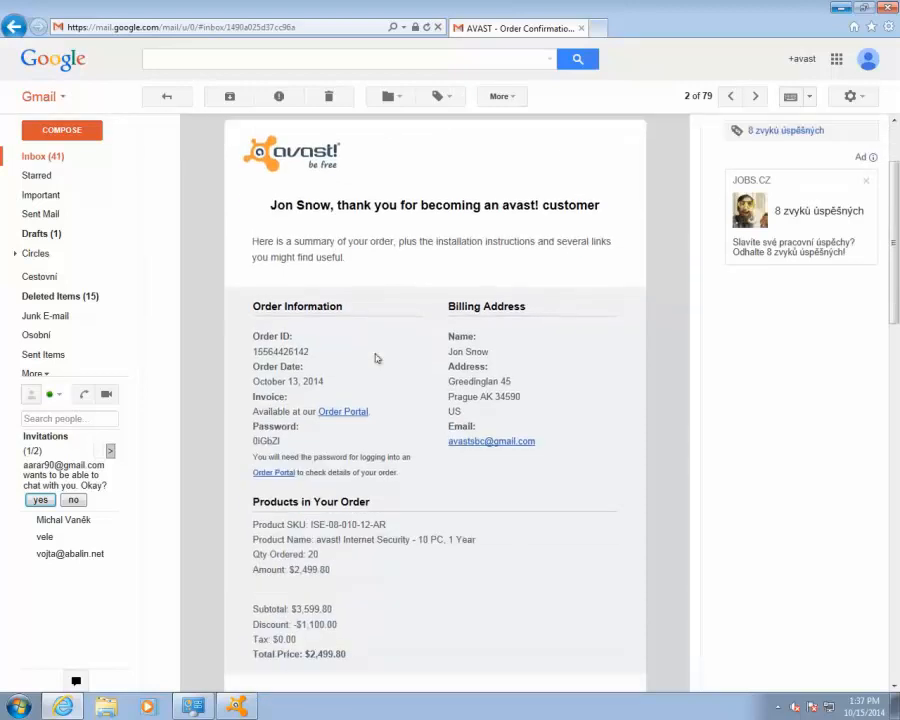
scroll(down, 3)
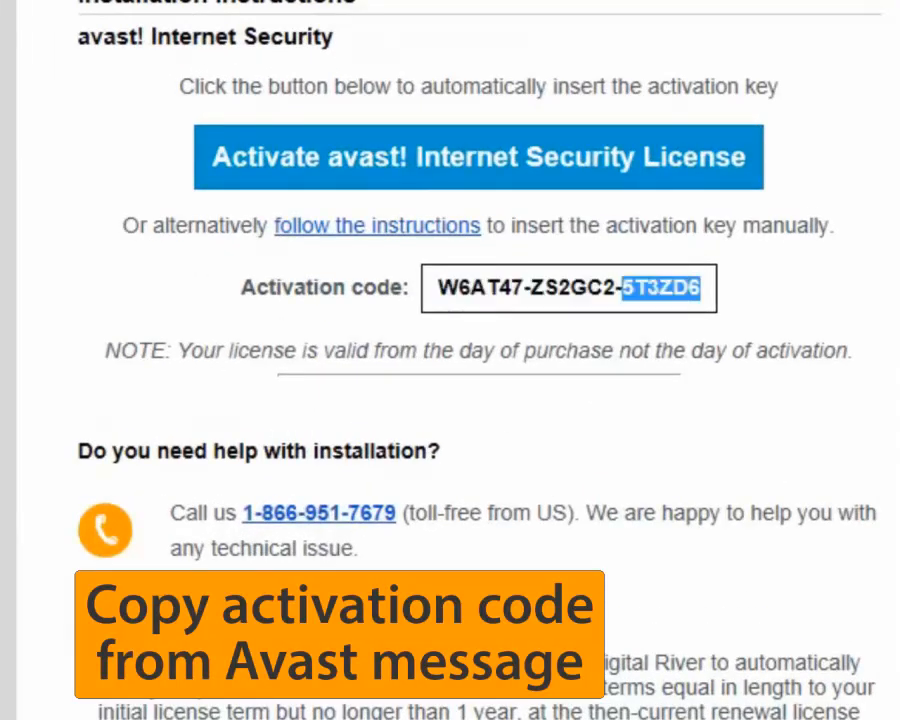
triple_click(568, 288)
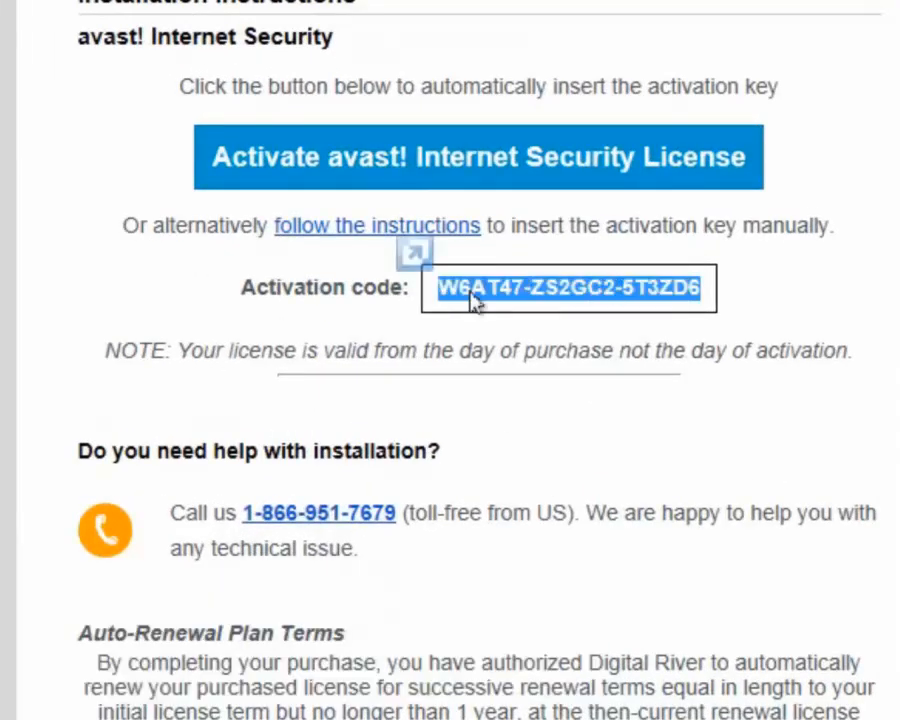
right_click(570, 290)
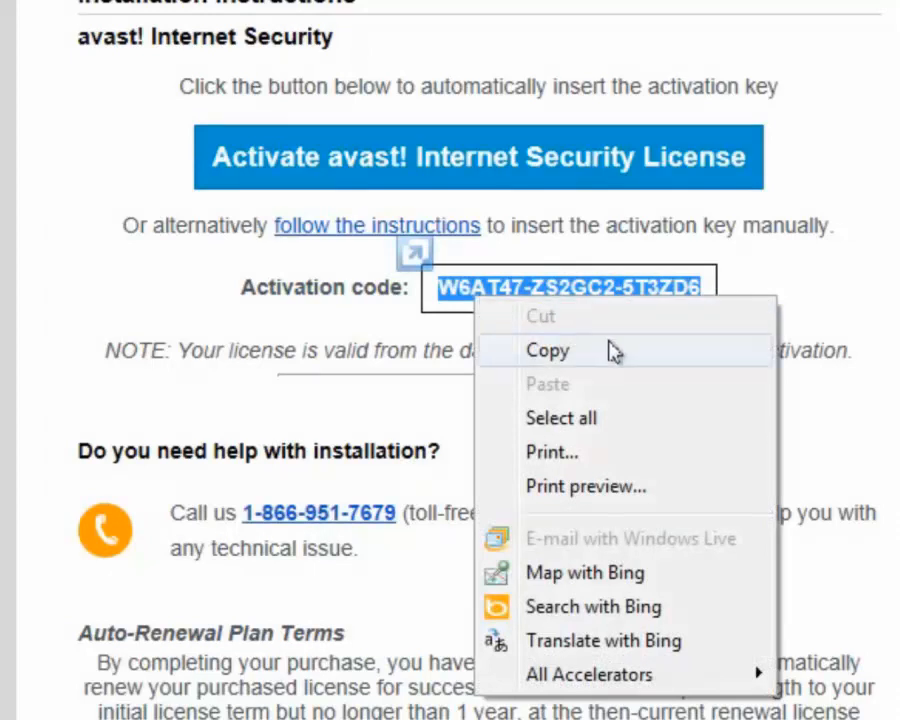
click(548, 350)
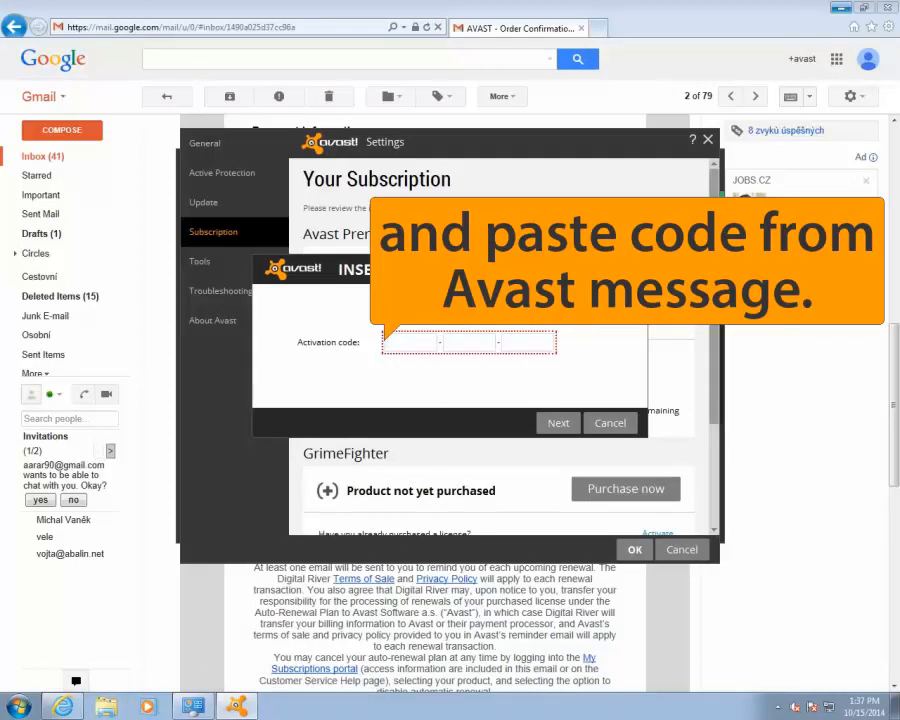
Paste the activation code into the field and submit it with Next.
right_click(410, 342)
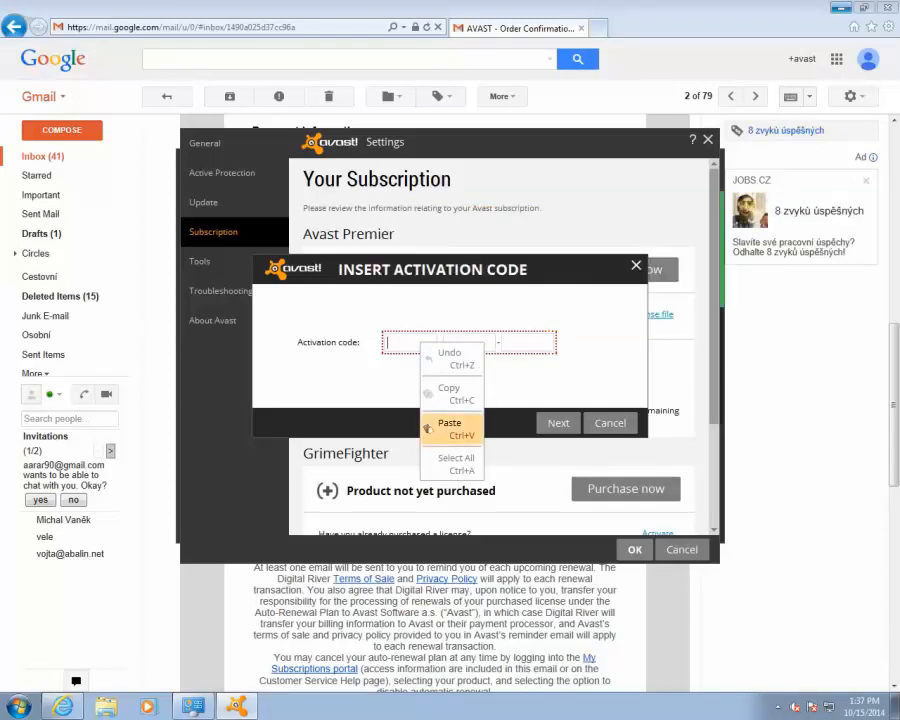
click(450, 424)
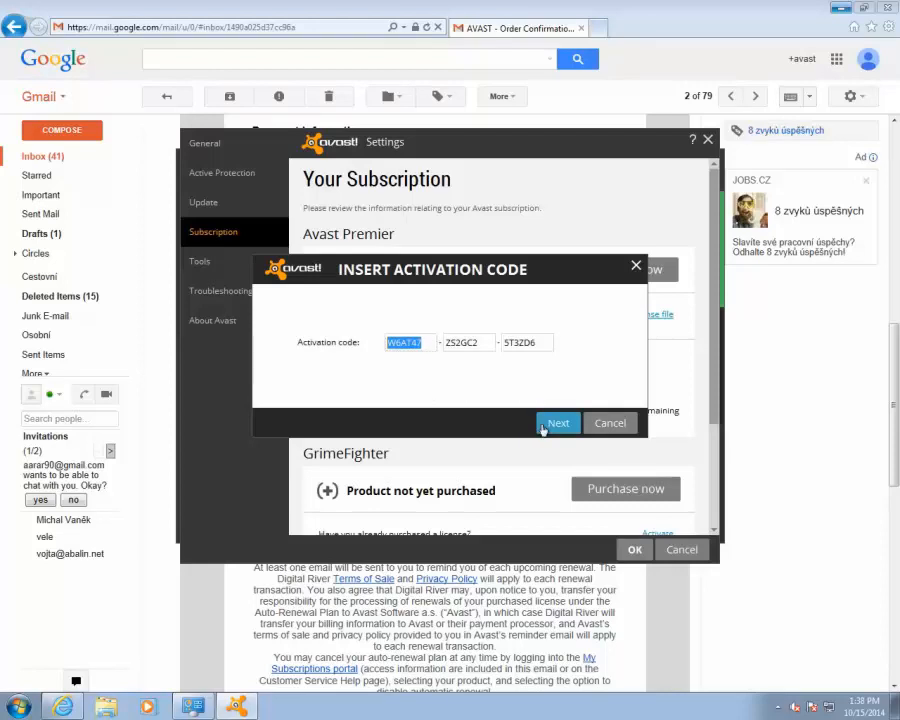
click(556, 422)
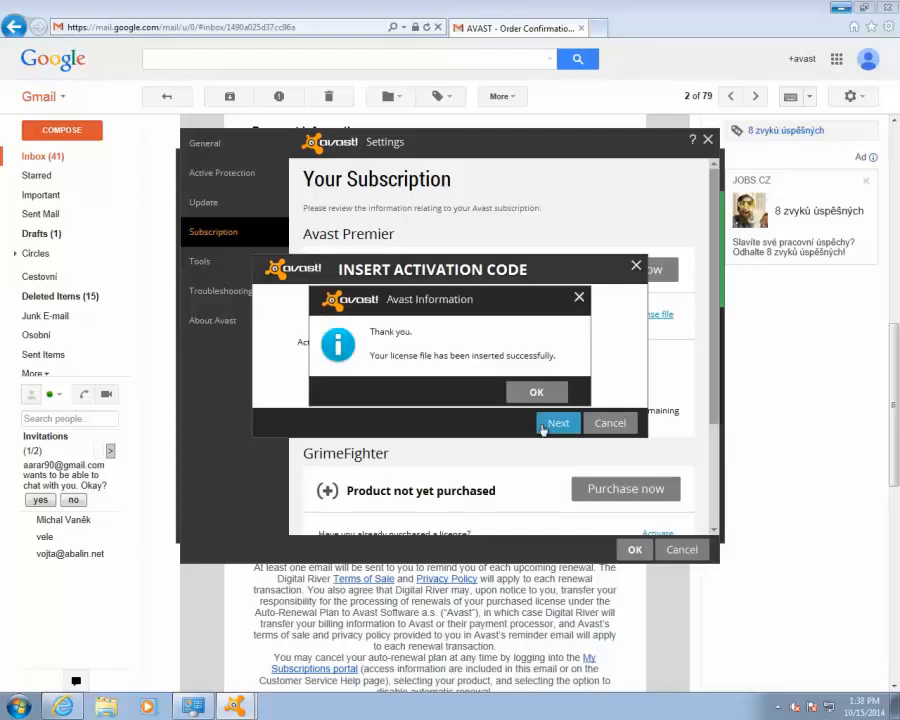